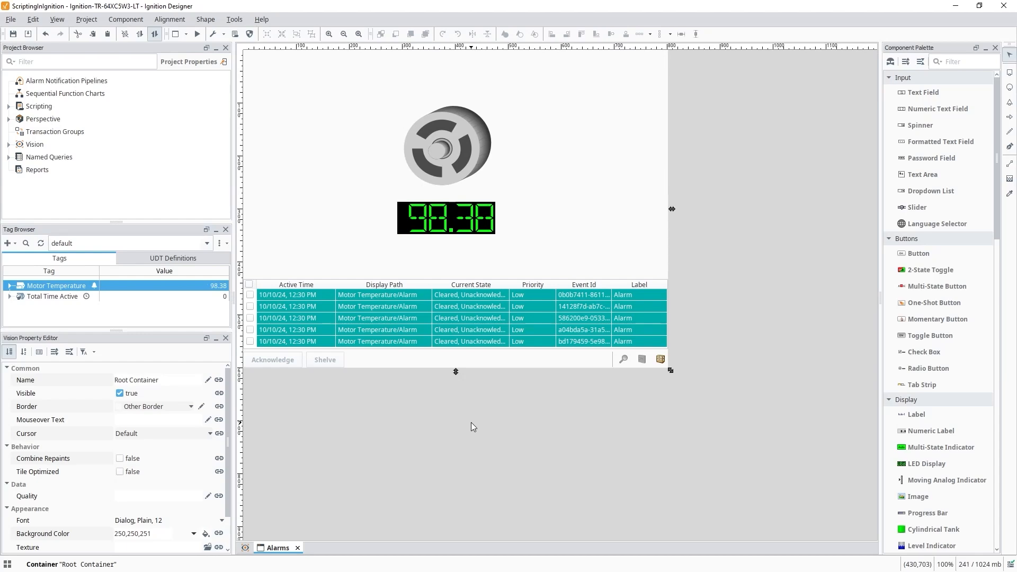
Step: Review the Total Time Active tag's event scripts, then open the Motor Temperature tag editor
{"action": "double_click", "coordinate": [51, 297]}
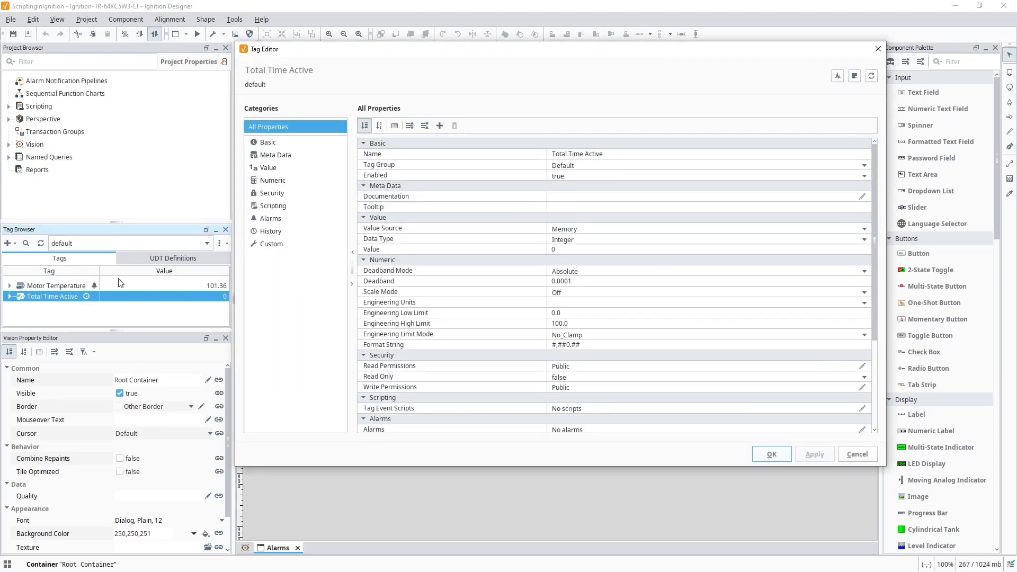
{"action": "left_click", "coordinate": [272, 206]}
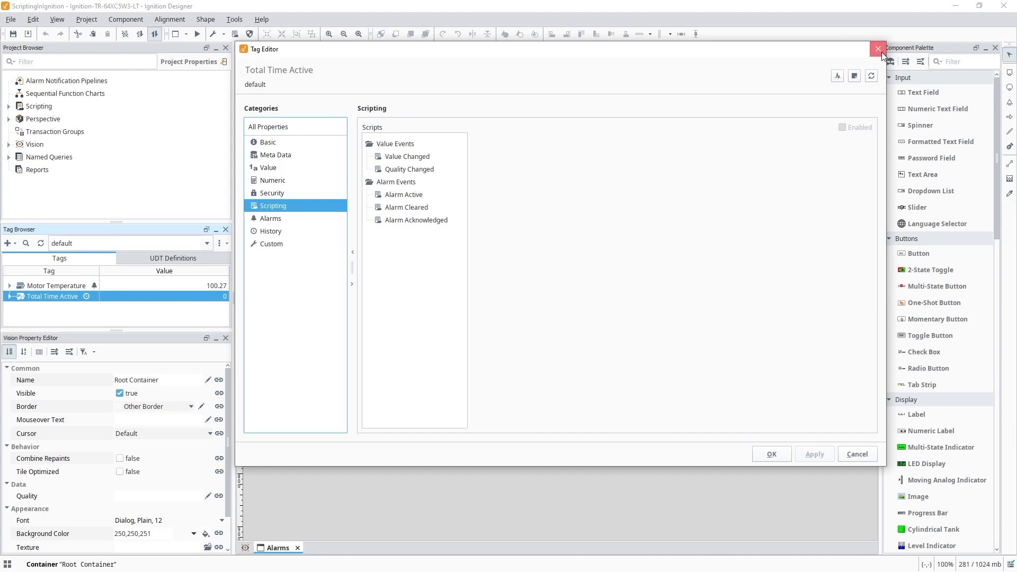
{"action": "left_click", "coordinate": [877, 49]}
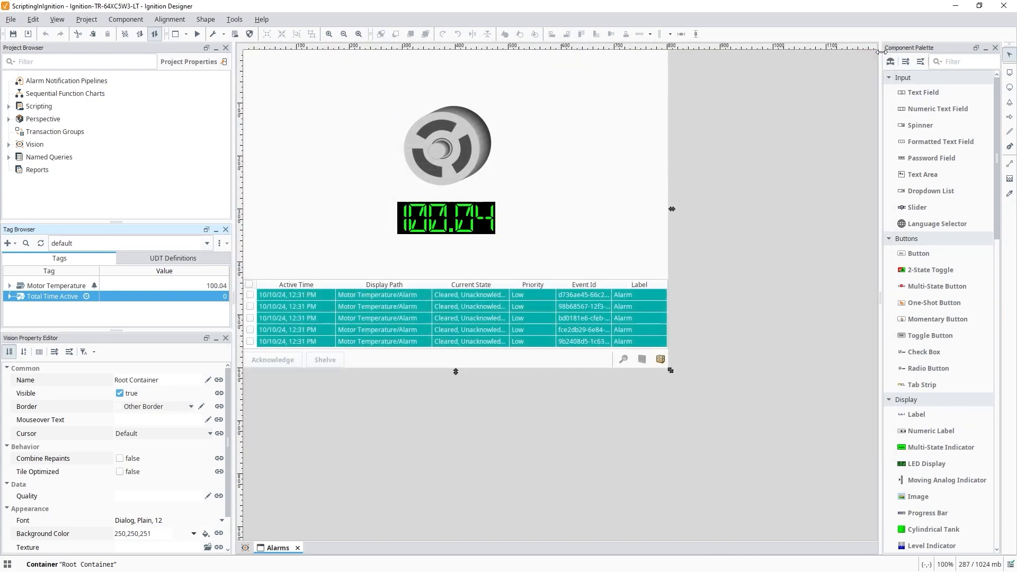
{"action": "left_click", "coordinate": [447, 146]}
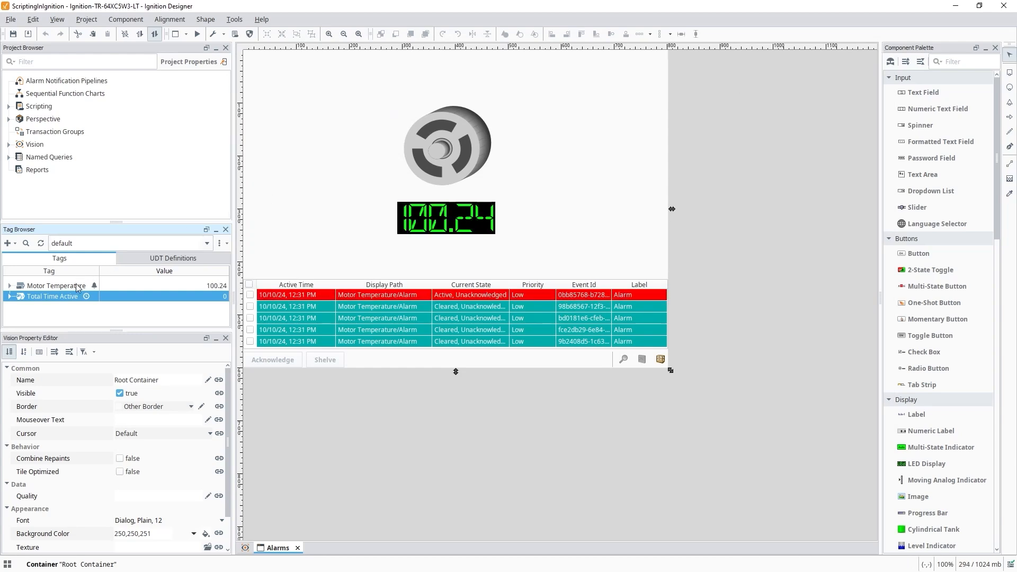
{"action": "double_click", "coordinate": [51, 285]}
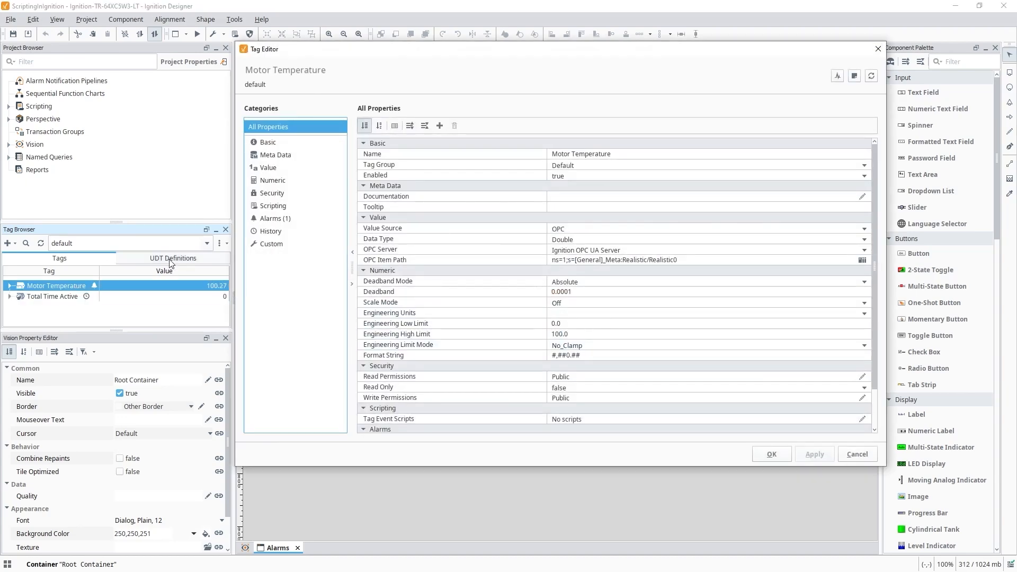
Step: Open the Motor Temperature tag's Alarm Cleared event script from the Scripting category
{"action": "left_click", "coordinate": [273, 205]}
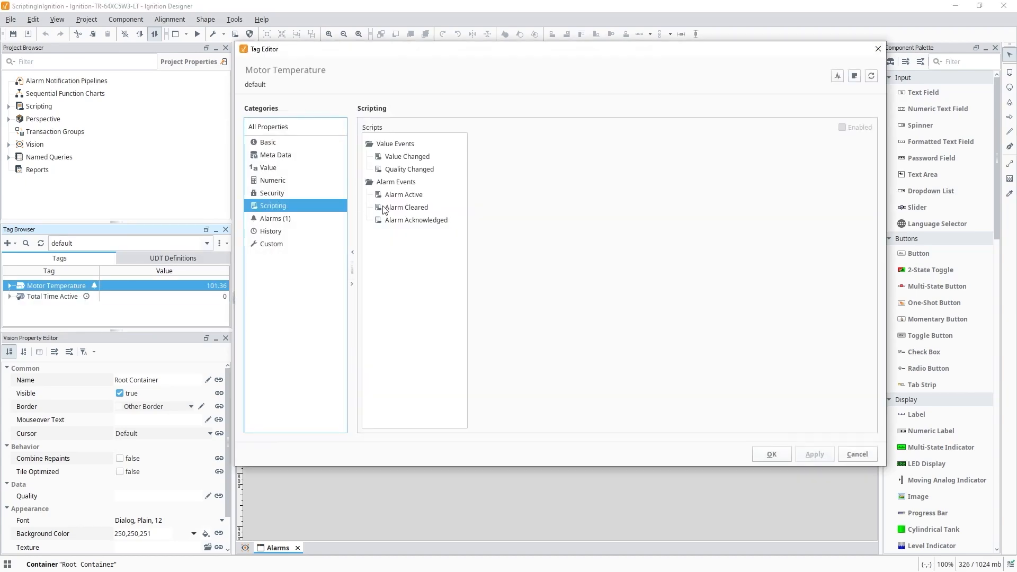
{"action": "left_click", "coordinate": [405, 207]}
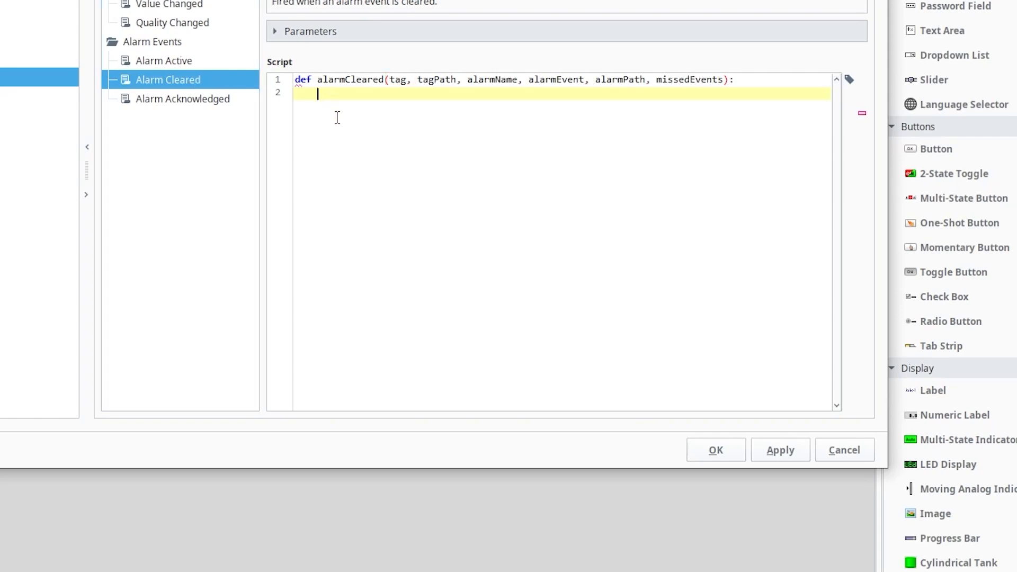
Step: Add a '#Calculate duration' comment with startTime, endTime via getTimestamp(), and duration = endTime - startTime
{"action": "type", "text": "#Calculate durat"}
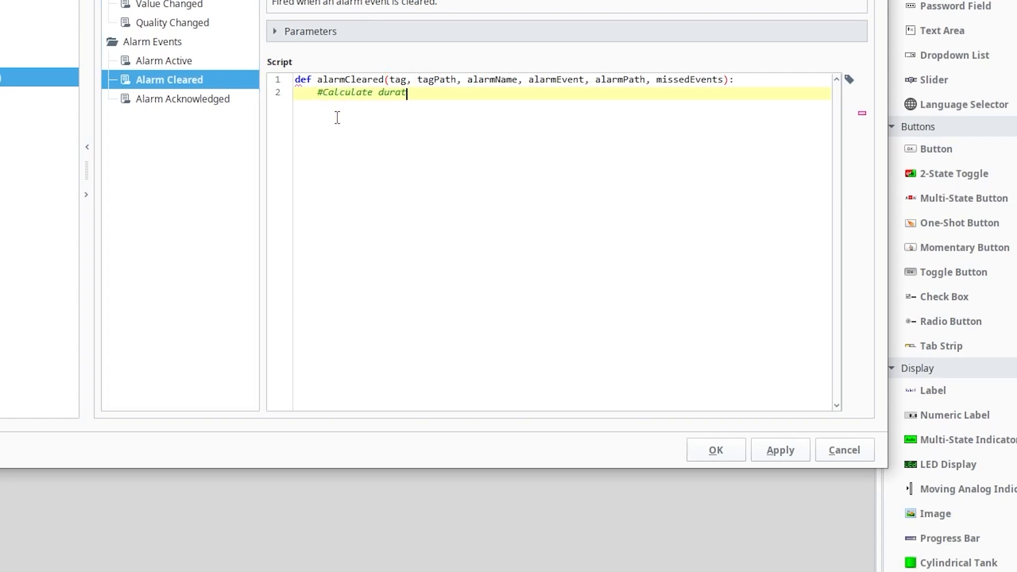
{"action": "type", "text": "ion"}
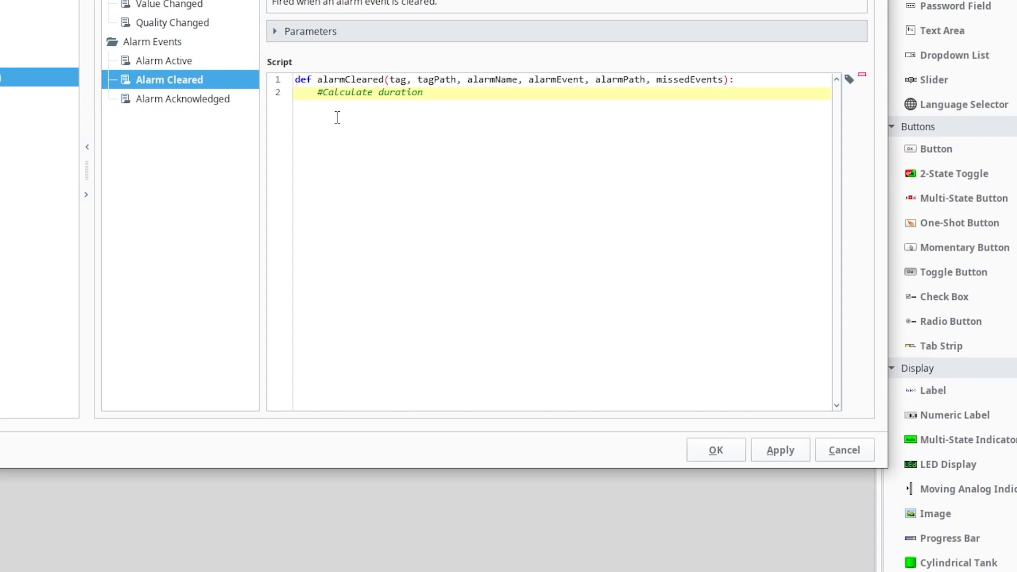
{"action": "type", "text": "startTime = alarmEvent.activeData.getTimestamp("}
{"action": "type", "text": "endTime"}
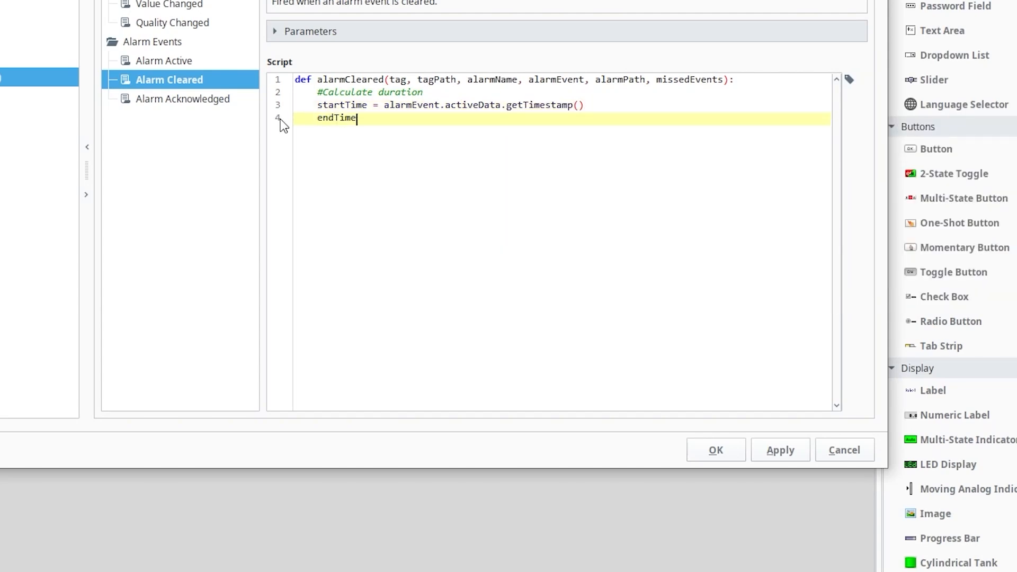
{"action": "type", "text": "= alarmEvent.clearedData"}
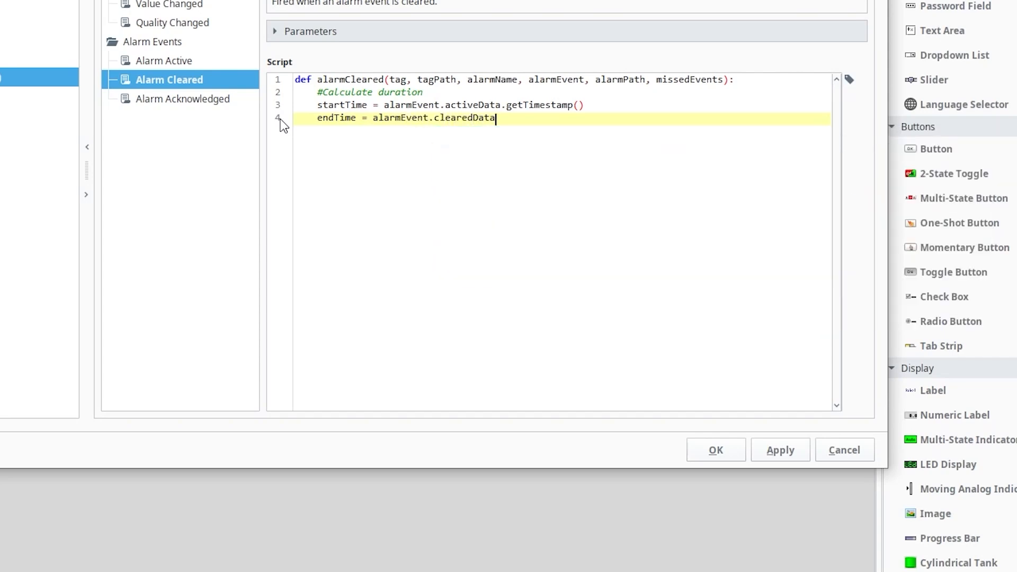
{"action": "type", "text": ".getTimestamp()"}
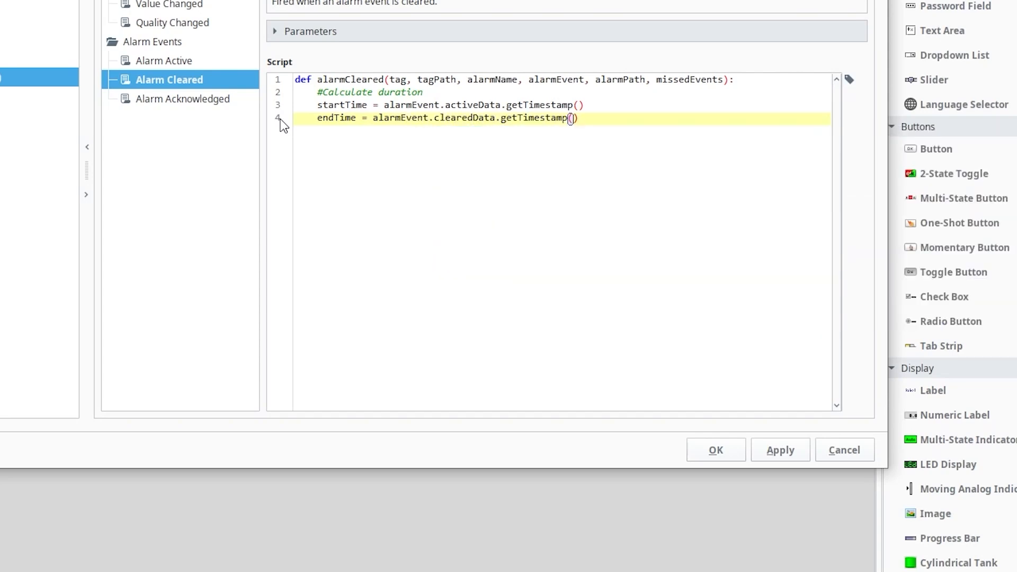
{"action": "type", "text": "durat"}
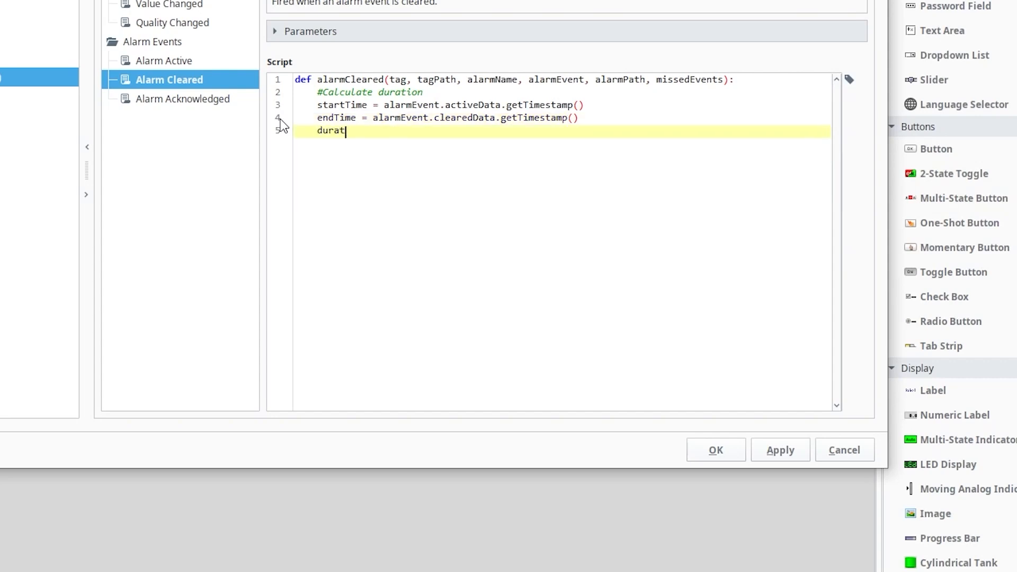
{"action": "type", "text": "ion = endT"}
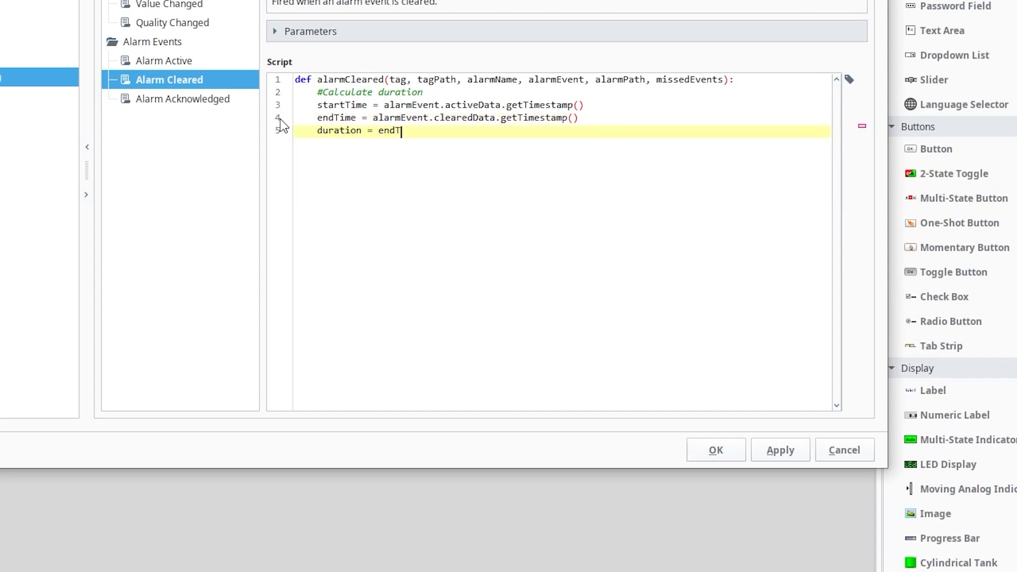
{"action": "type", "text": "ime - st"}
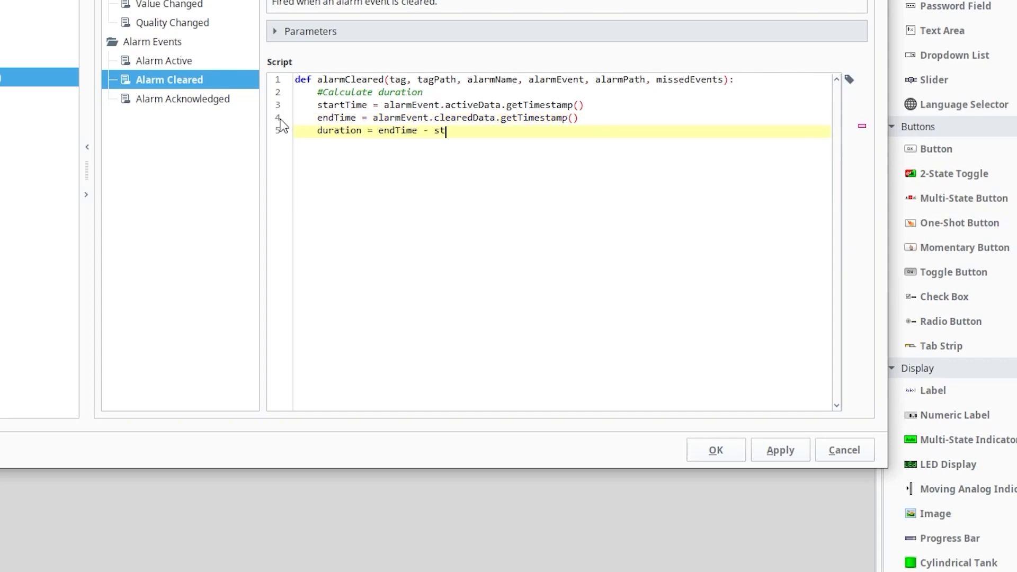
{"action": "type", "text": "artTime"}
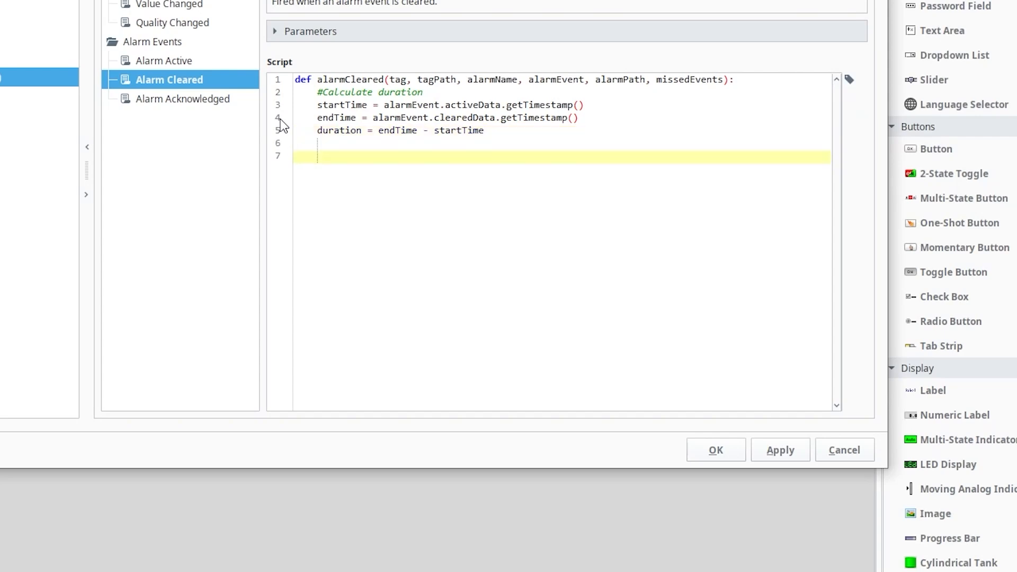
Step: Add a '#Filter long running alarms' comment and start an 'if duration > 5000:' block
{"action": "type", "text": "#Filter"}
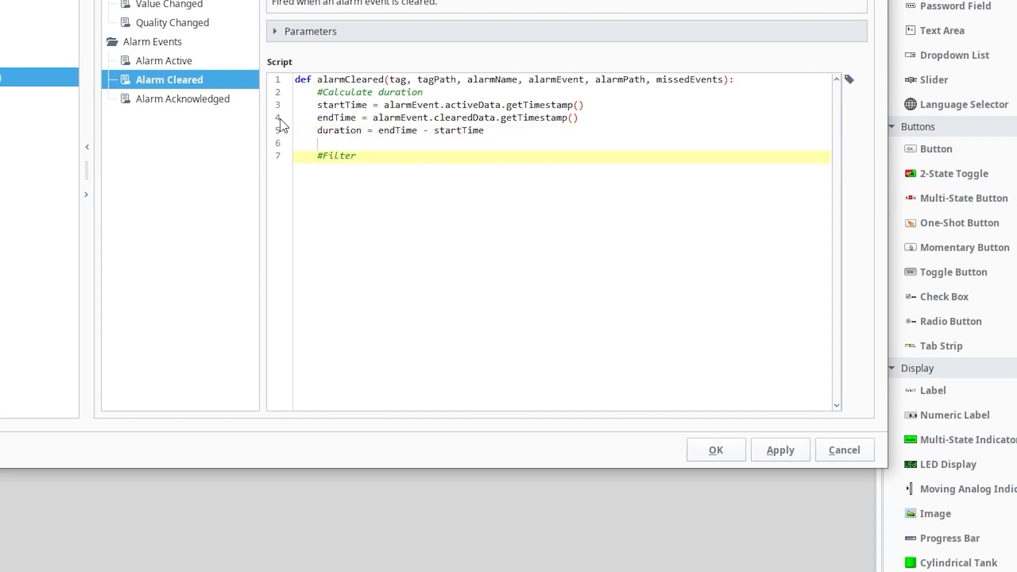
{"action": "type", "text": "long running"}
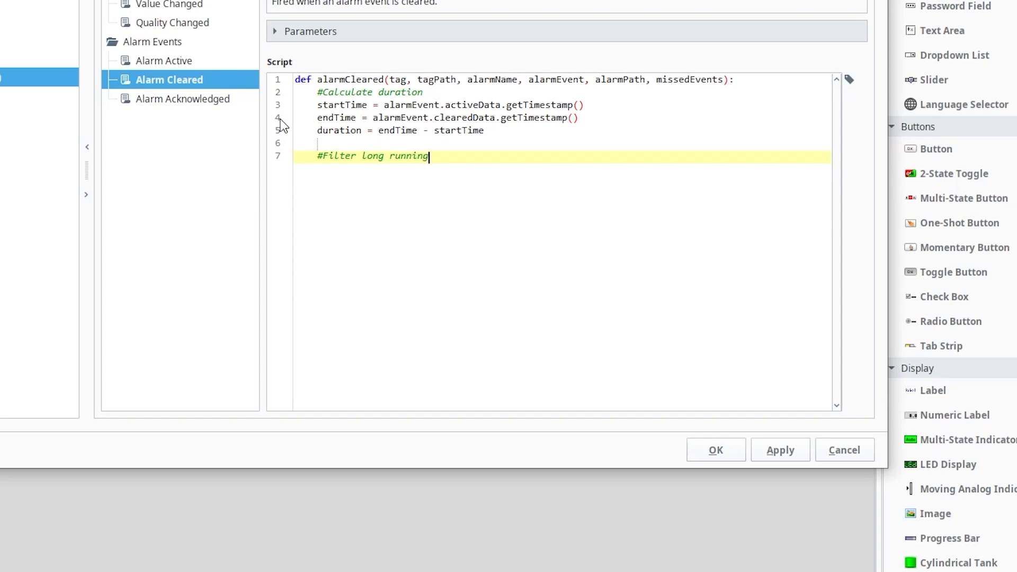
{"action": "type", "text": "alarms"}
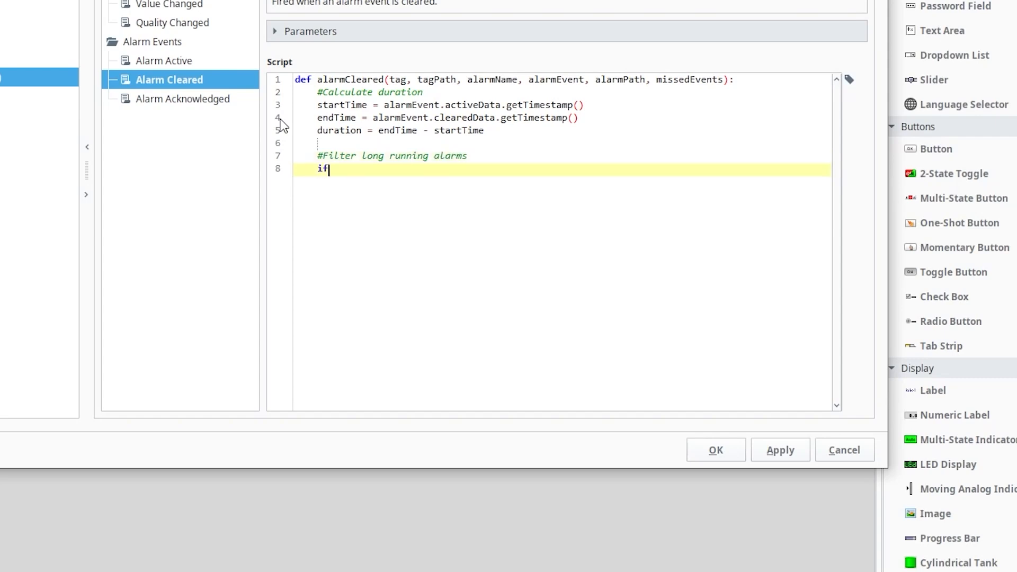
{"action": "type", "text": "duration > 5000"}
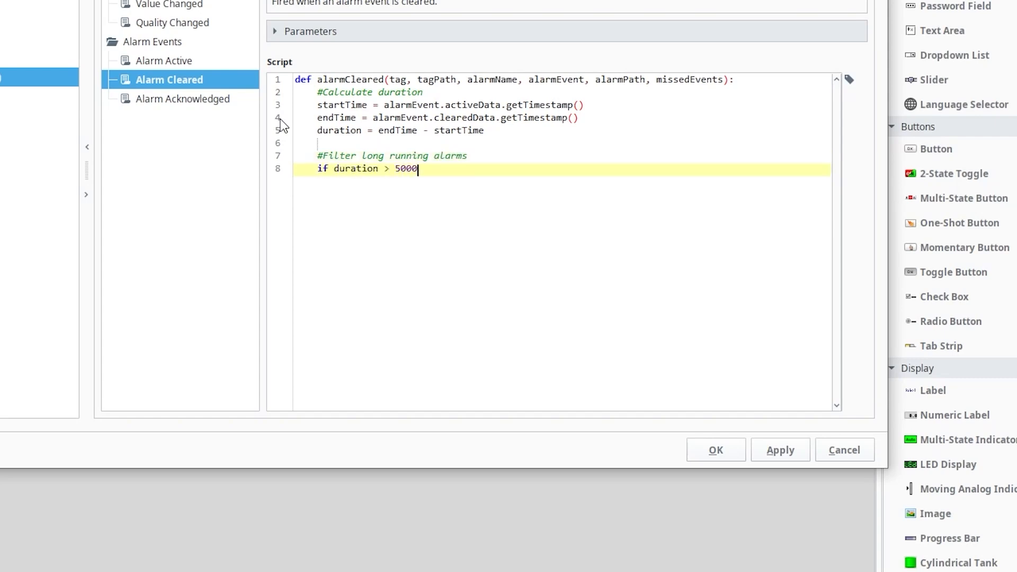
{"action": "type", "text": ":"}
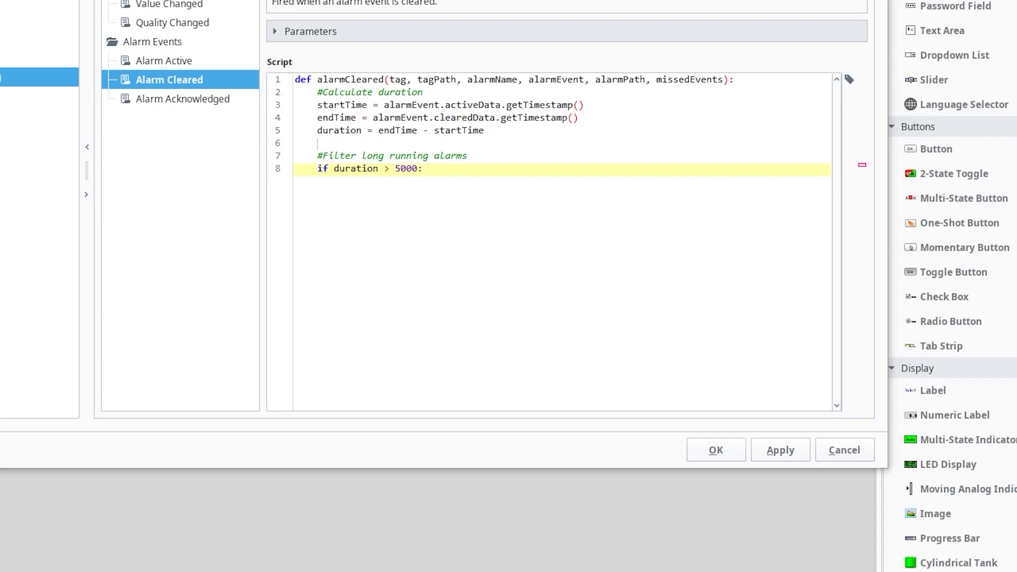
{"action": "key", "text": "Return"}
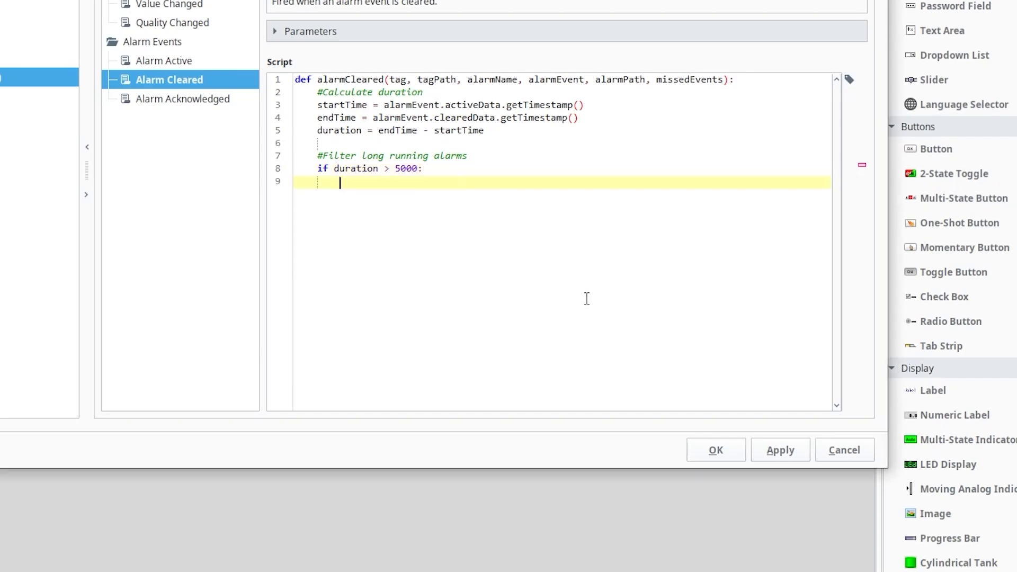